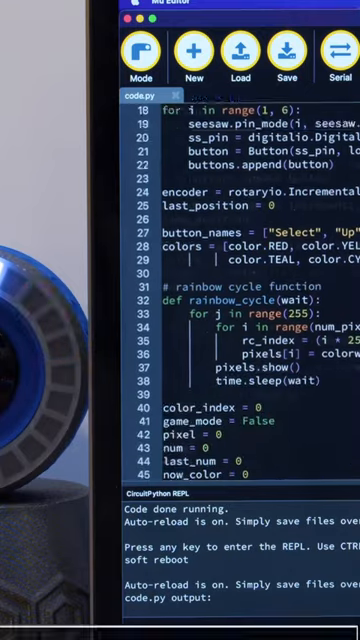
pyautogui.scroll(-3)
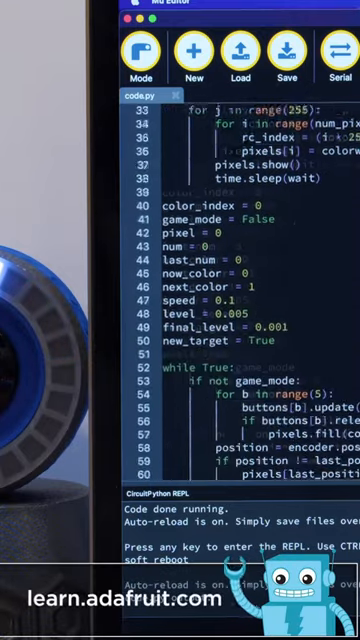